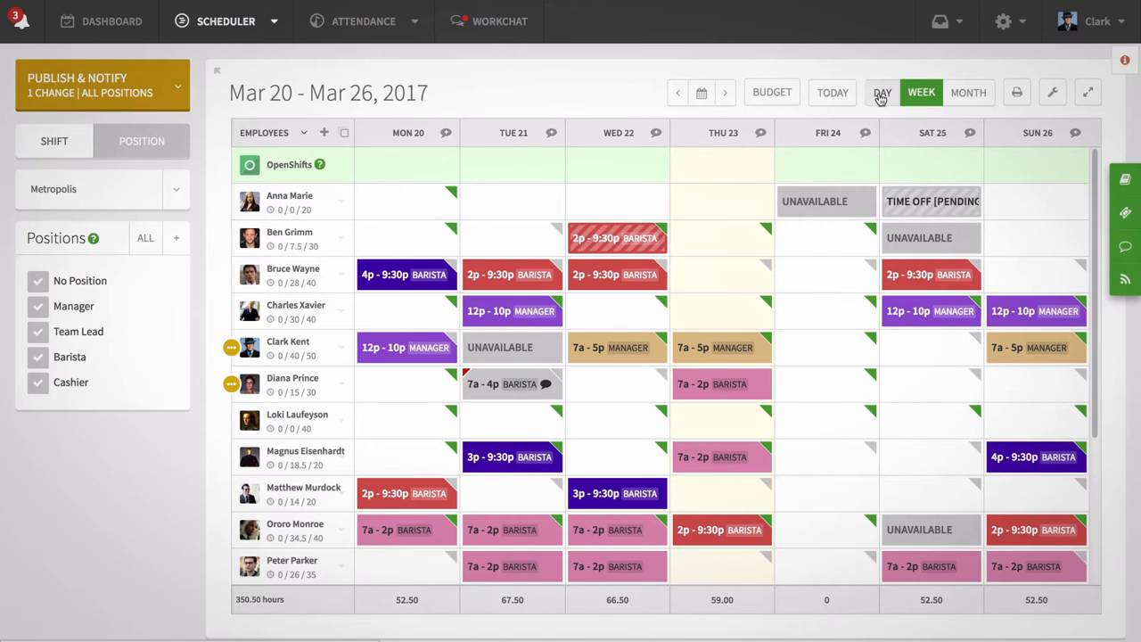
# - Switch to the Day view and display the empty Friday, March 24, 2017
pyautogui.click(882, 92)
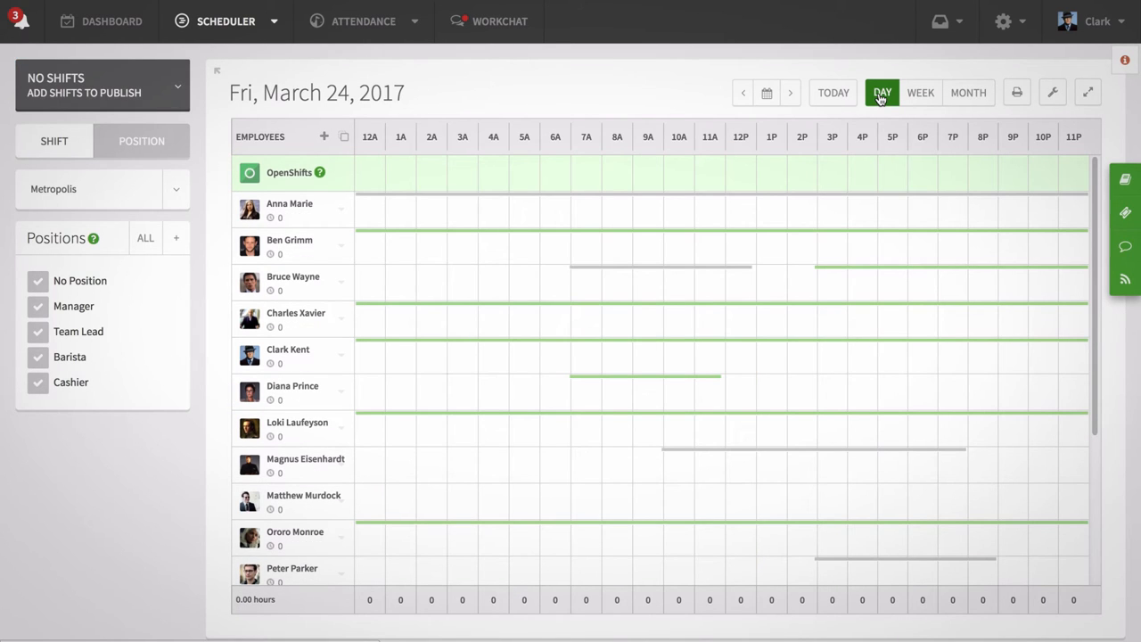
pyautogui.moveTo(805, 92)
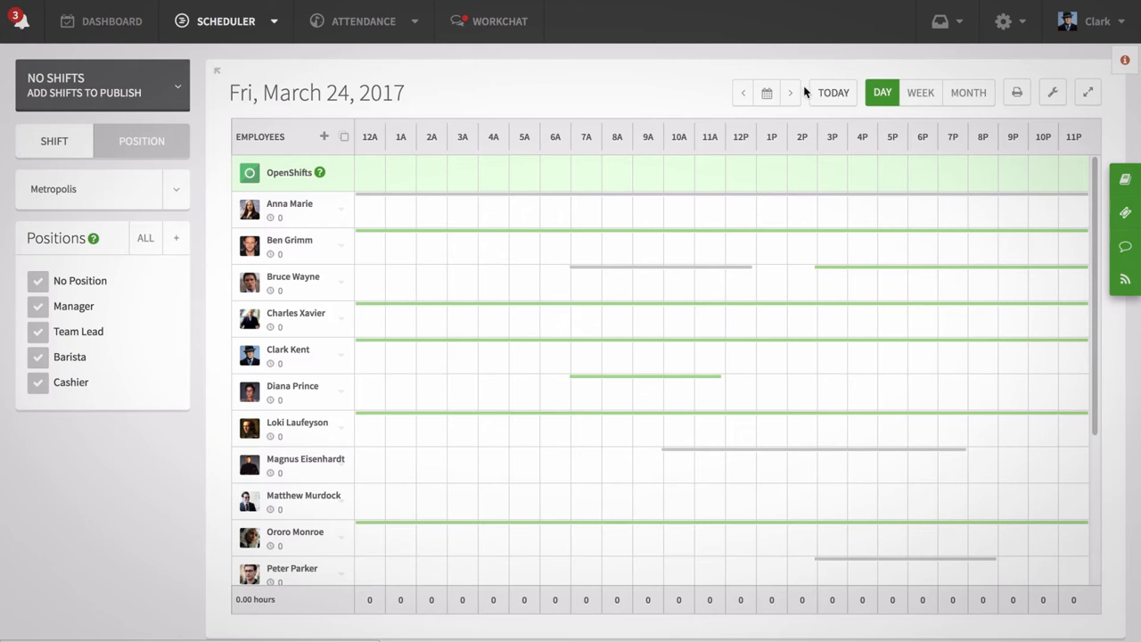
pyautogui.click(743, 91)
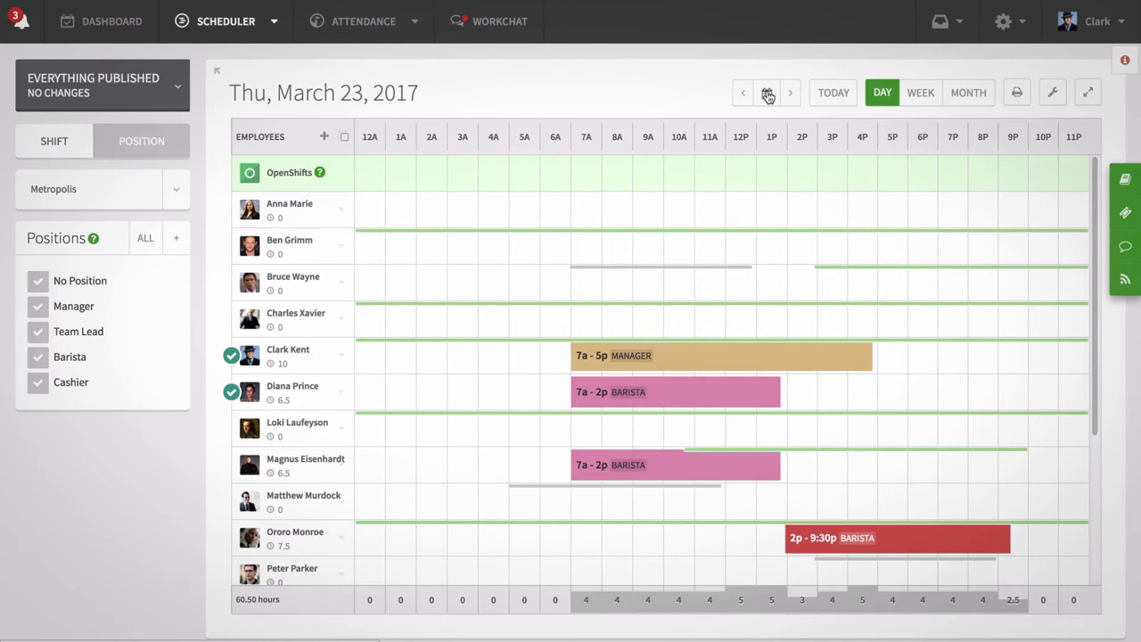
pyautogui.click(790, 93)
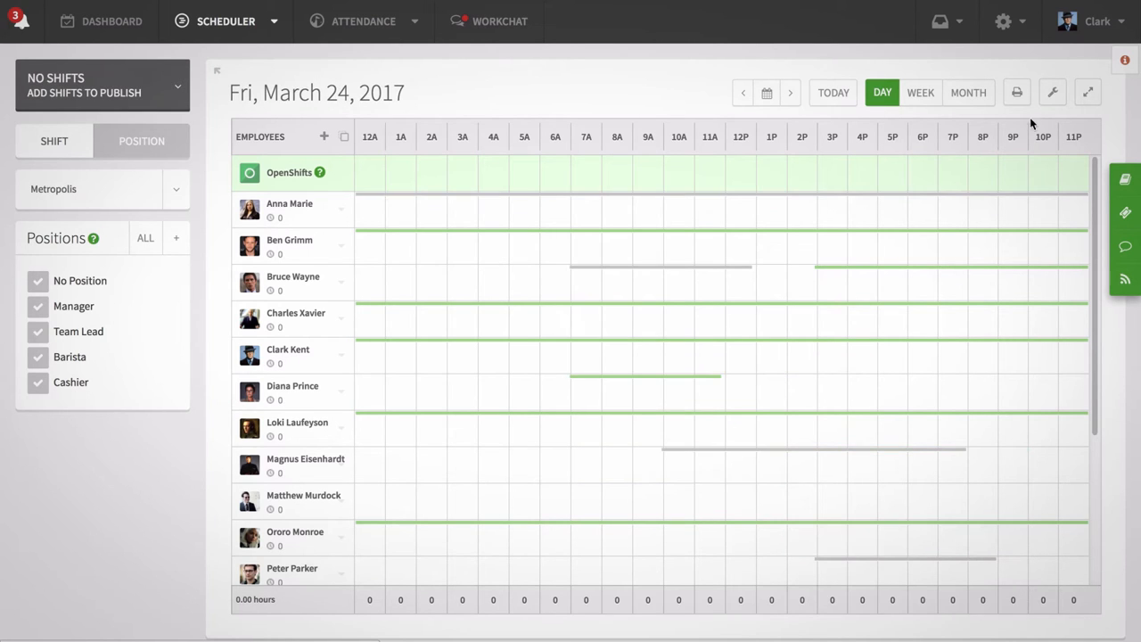
# - Copy the previous day's shifts onto Friday, March 24 with Overwrite Conflicts selected
pyautogui.click(1052, 91)
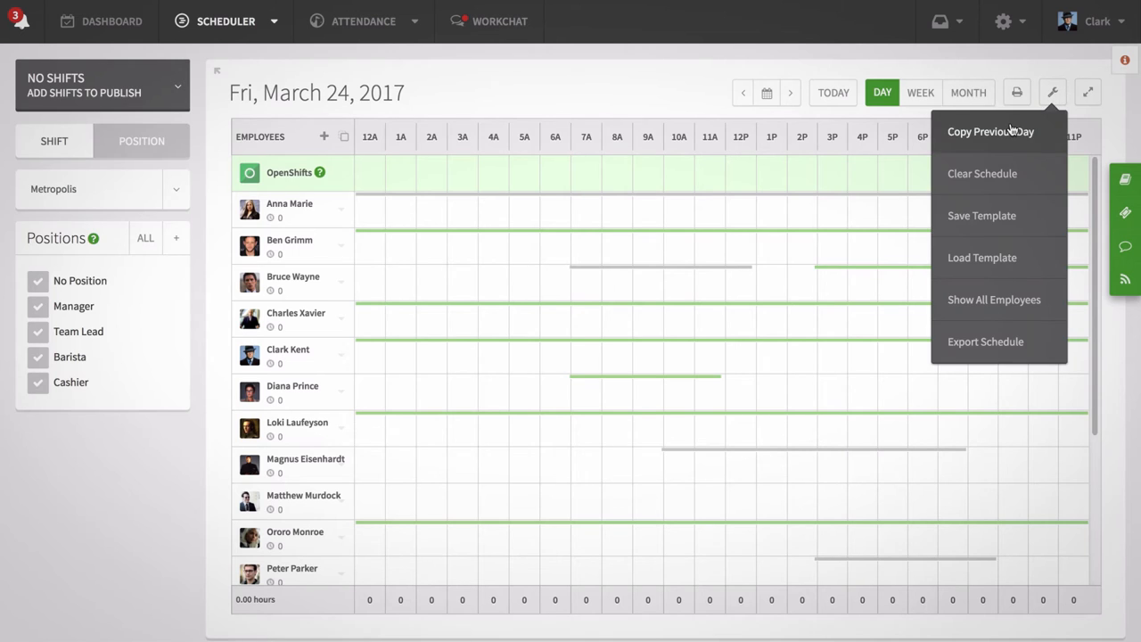
pyautogui.click(990, 131)
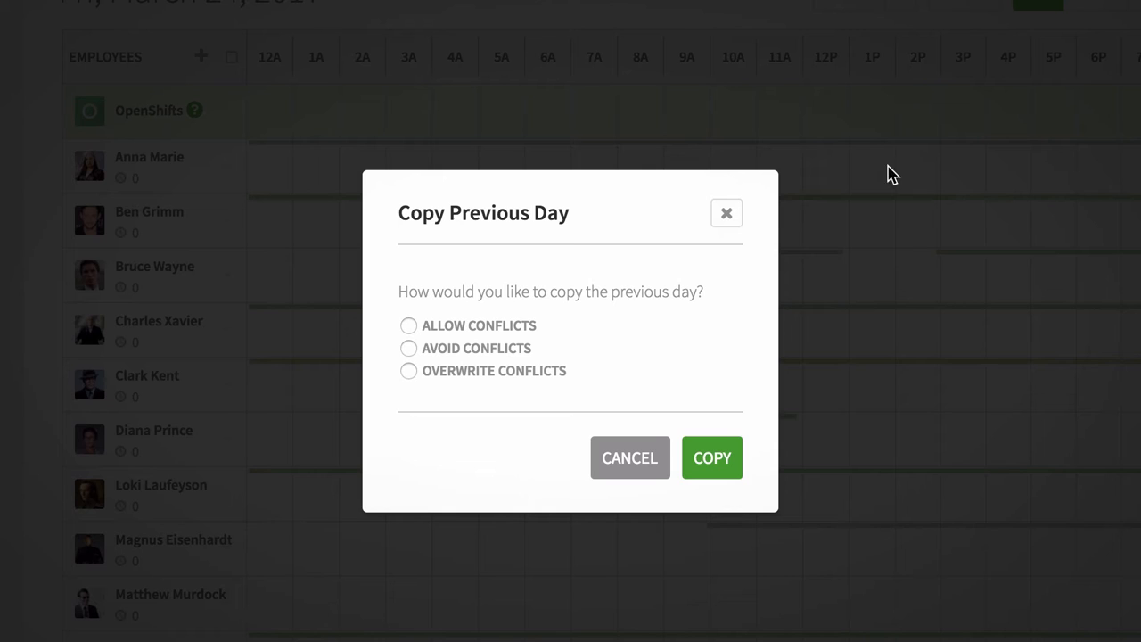
pyautogui.click(408, 326)
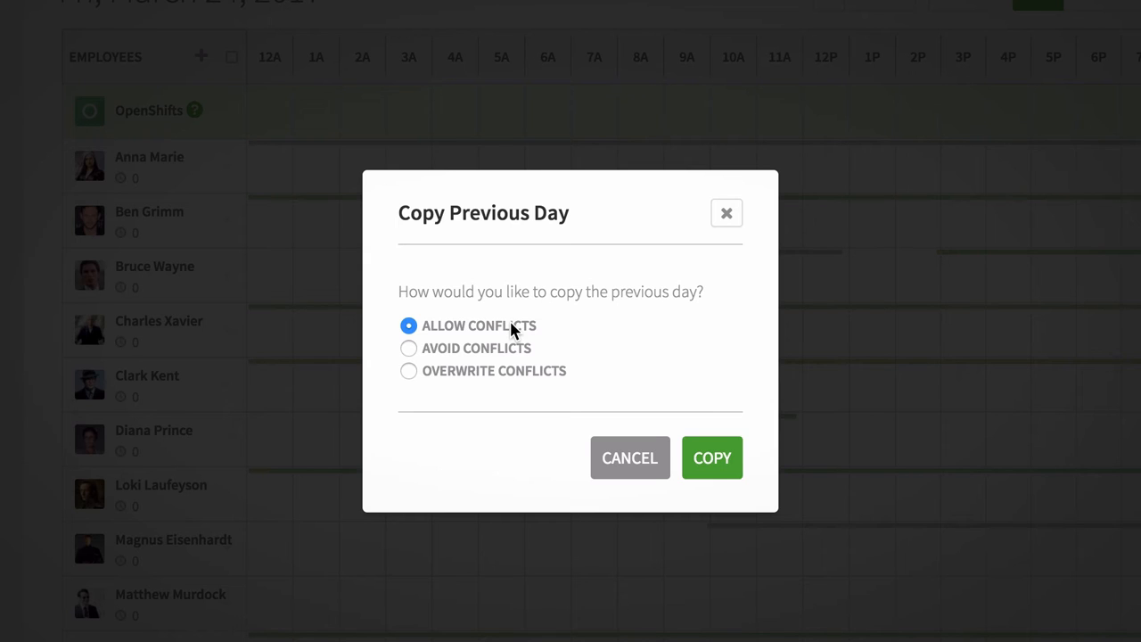
pyautogui.click(408, 348)
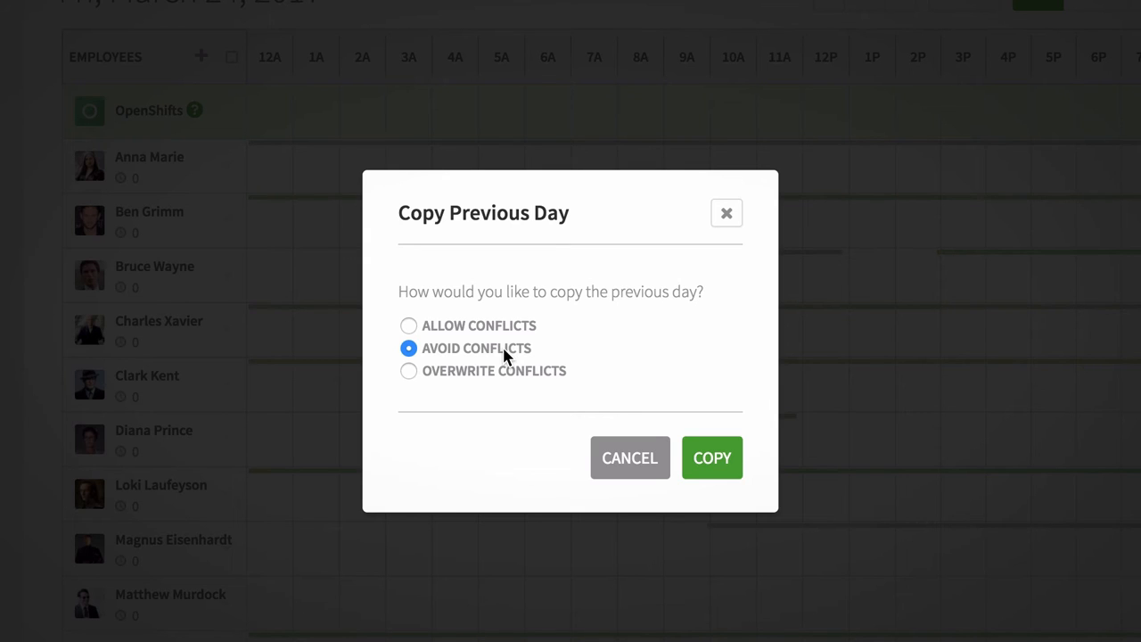
pyautogui.click(408, 370)
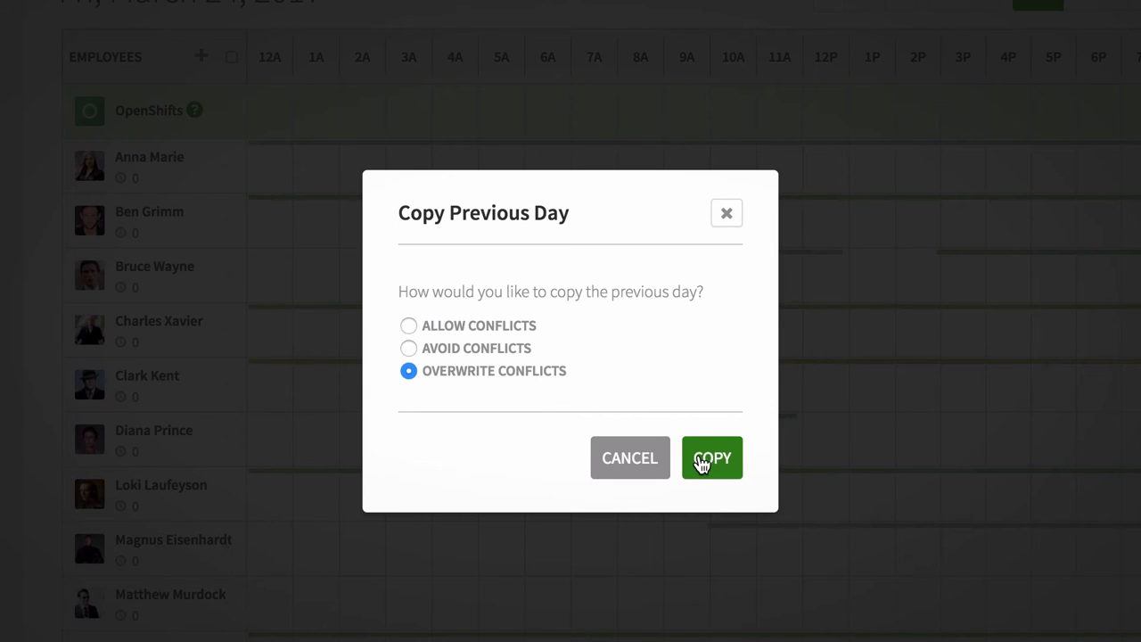
pyautogui.click(712, 457)
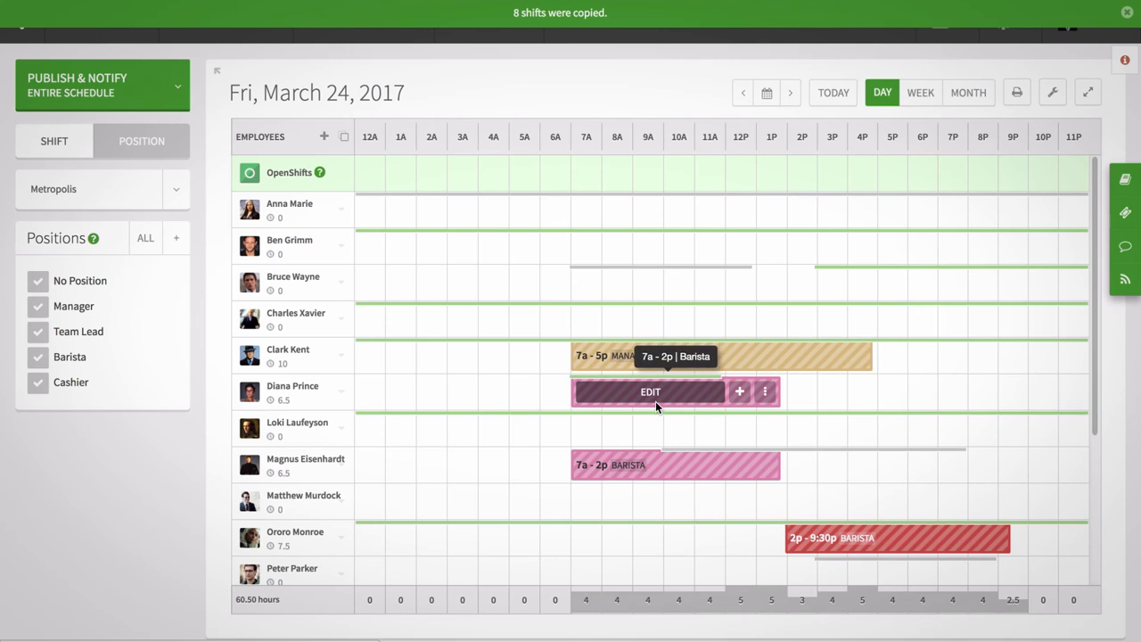
pyautogui.moveTo(960, 383)
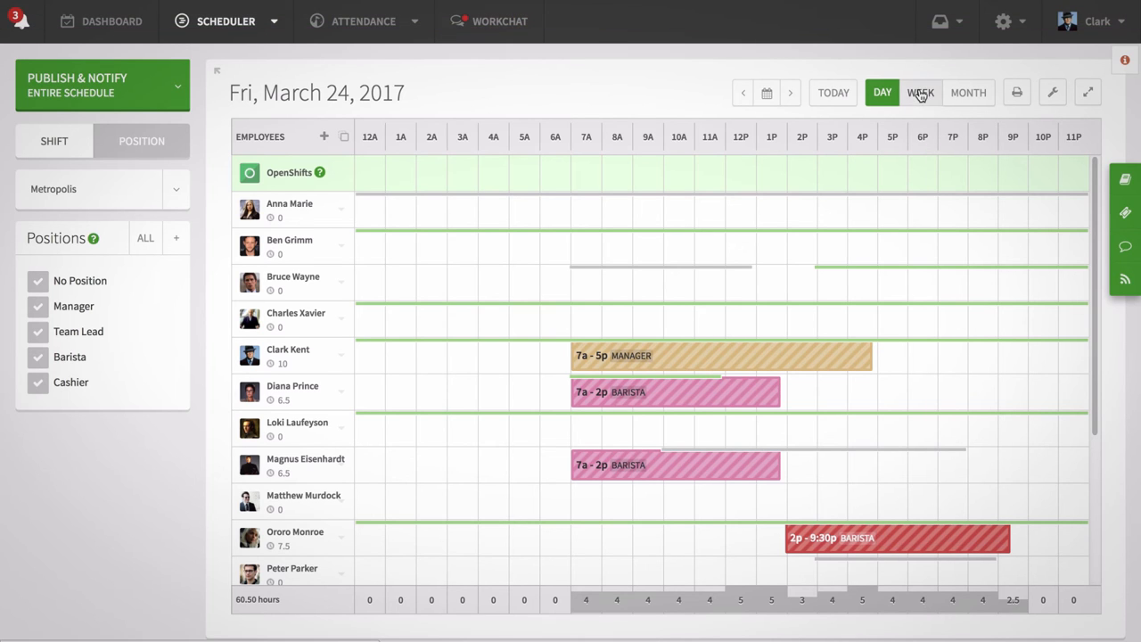
# - Return to Week view, advance to the empty March 27 – April 2 week, and show schedule tools
pyautogui.click(920, 92)
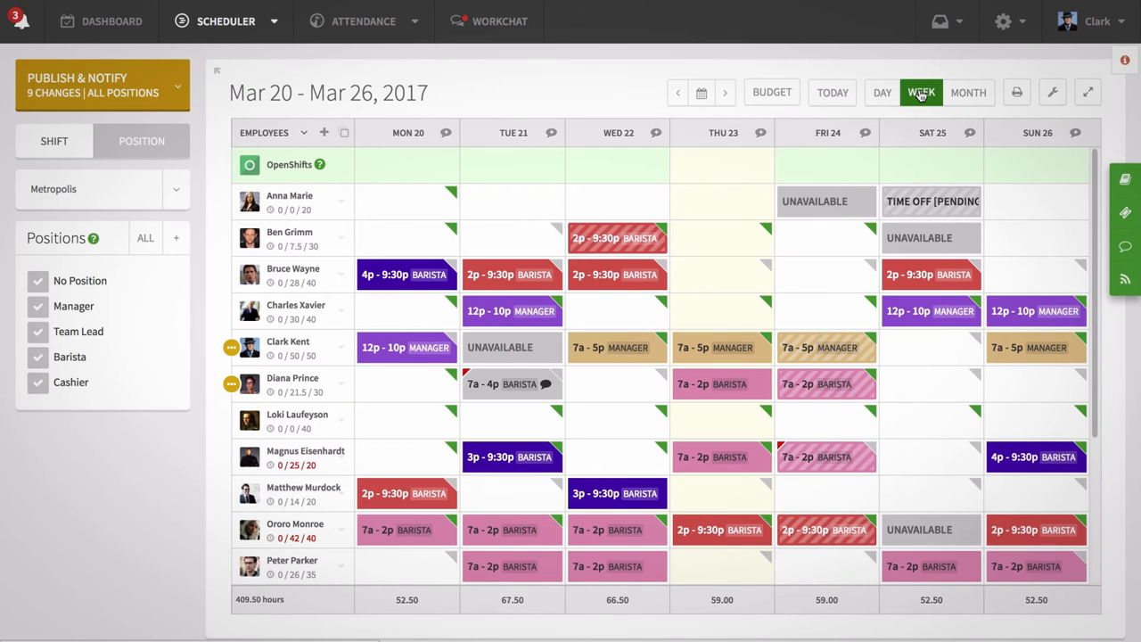
pyautogui.moveTo(742, 92)
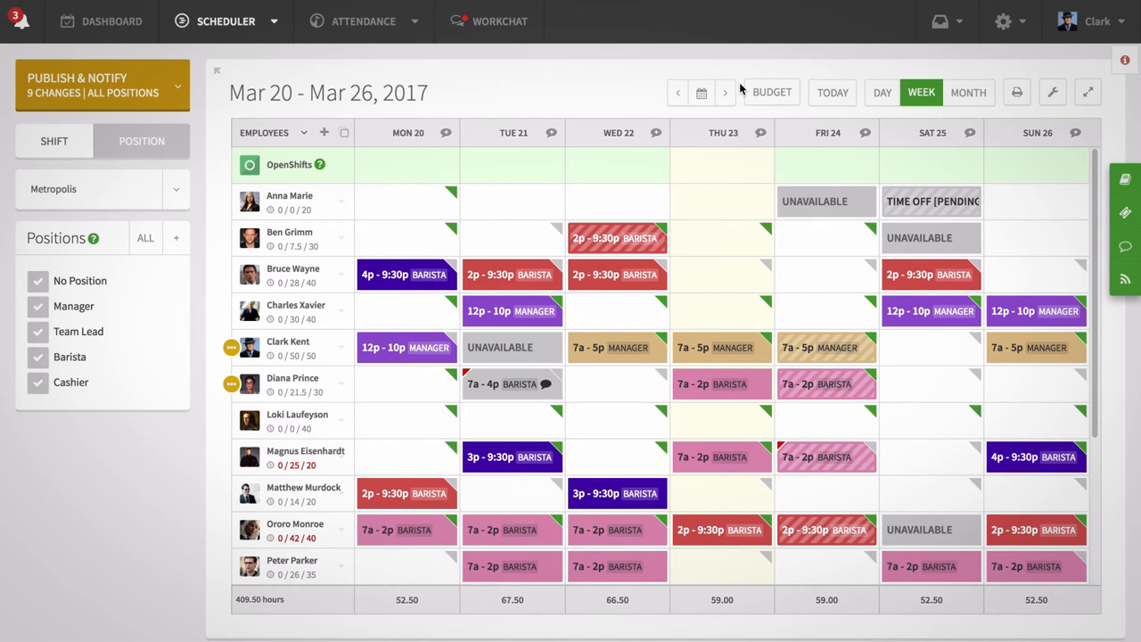
pyautogui.click(725, 91)
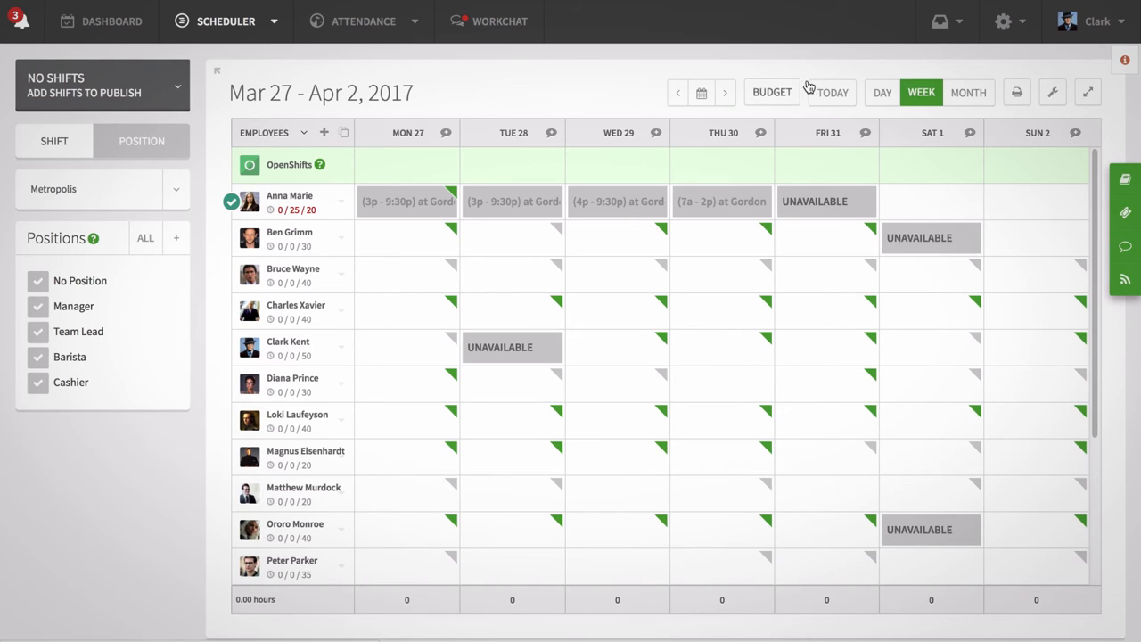
pyautogui.click(1052, 92)
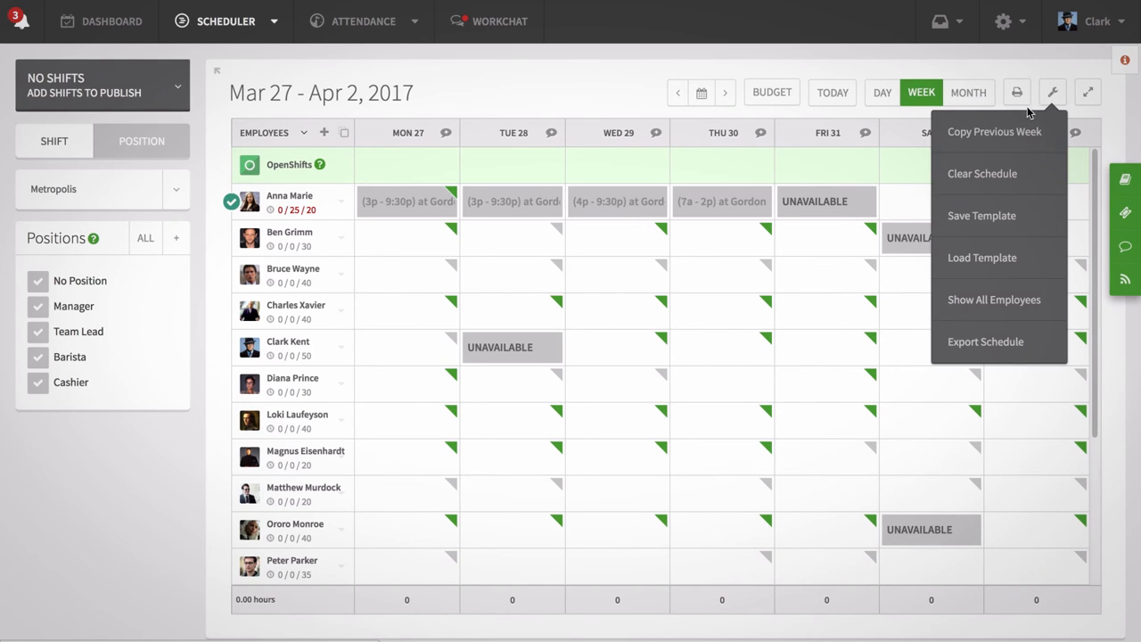
# - Copy the previous week into March 27 – April 2 overwriting conflicts, then advance to April 3–9
pyautogui.click(994, 131)
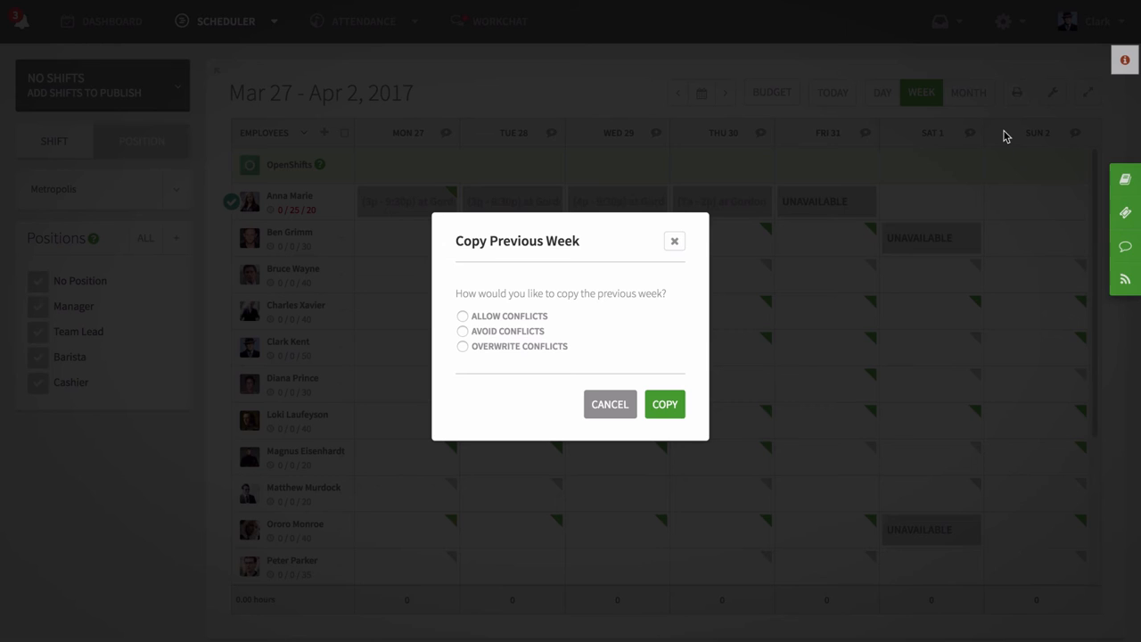
pyautogui.moveTo(519, 345)
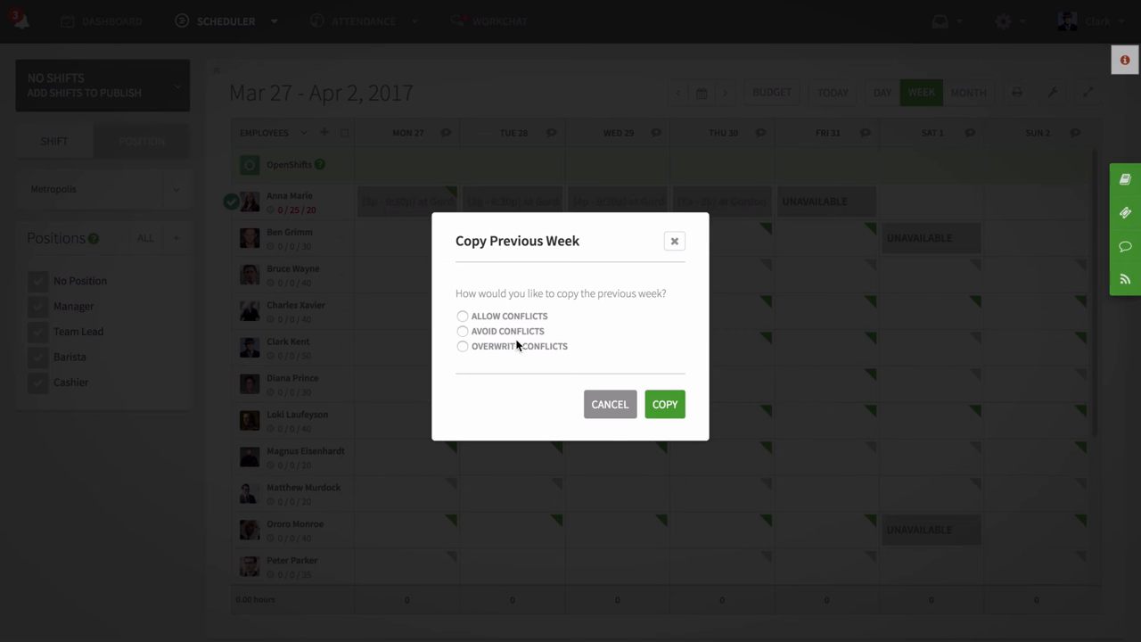
pyautogui.click(462, 346)
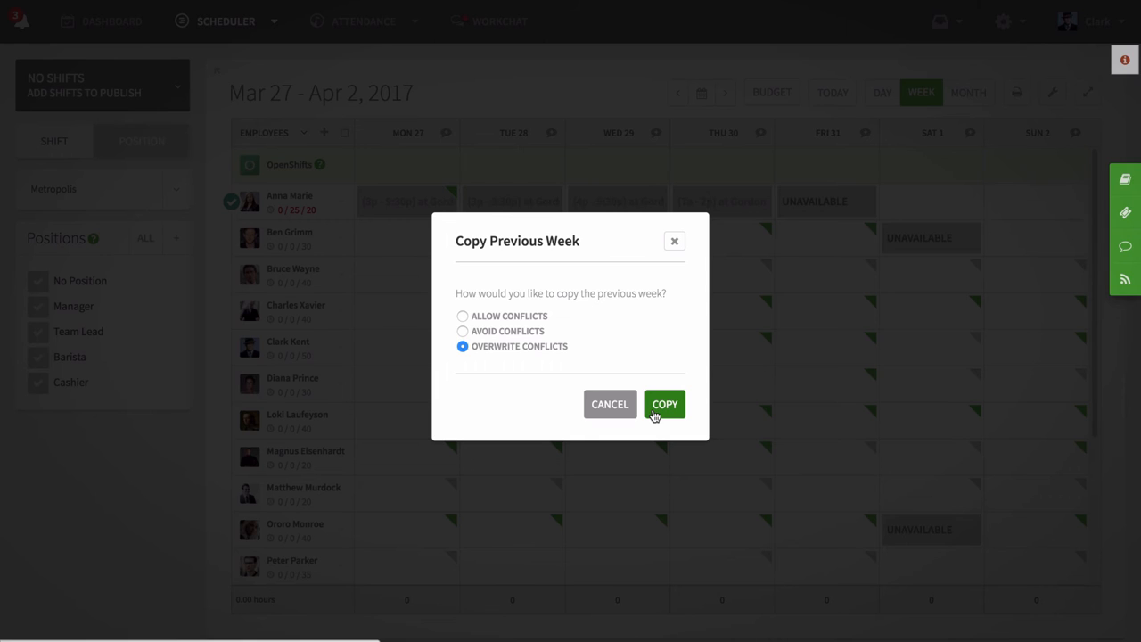
pyautogui.click(664, 403)
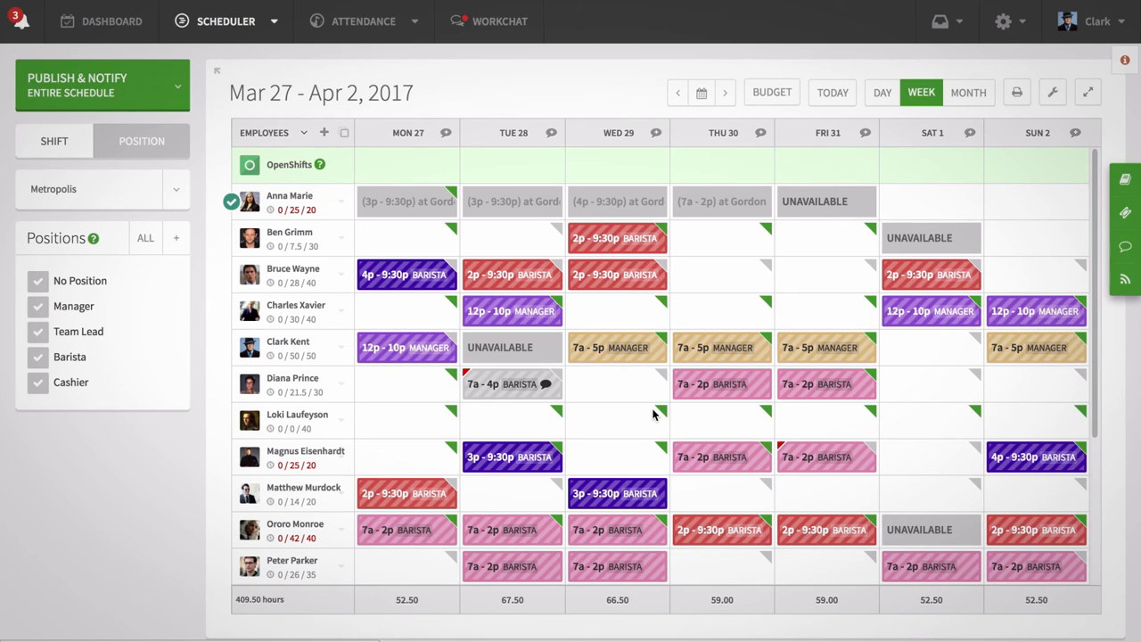
pyautogui.moveTo(294, 143)
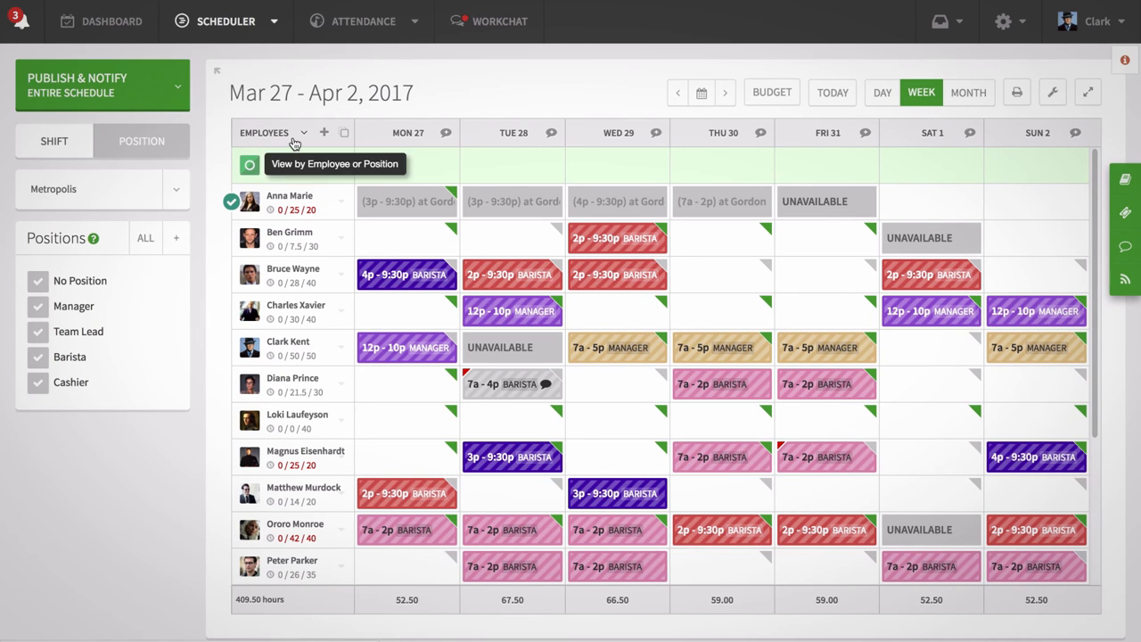
pyautogui.click(724, 91)
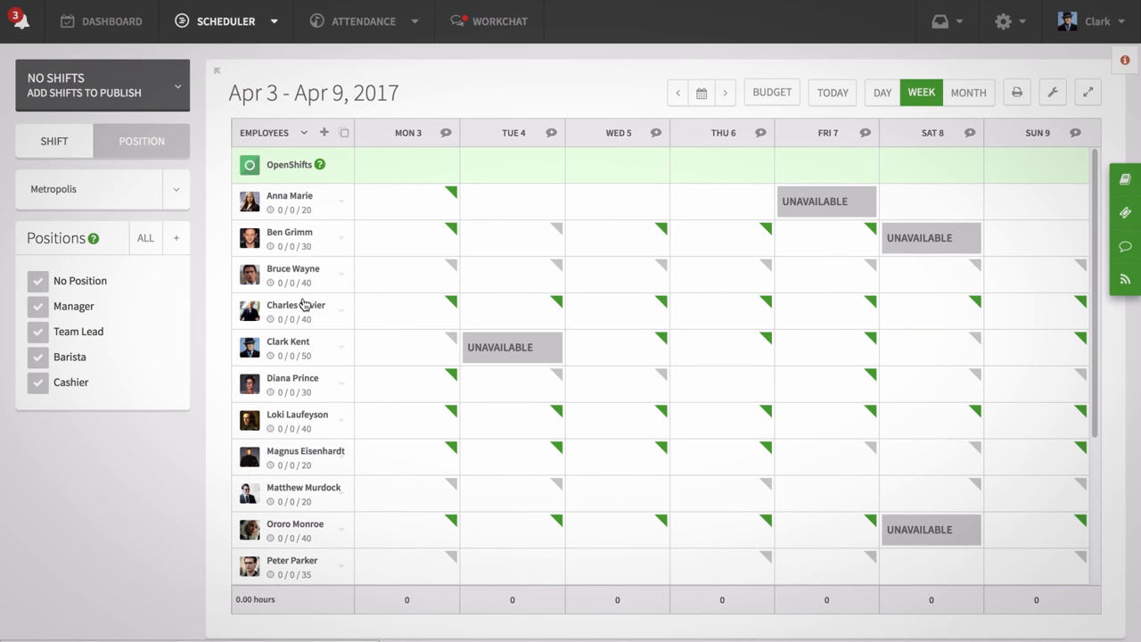
pyautogui.click(341, 458)
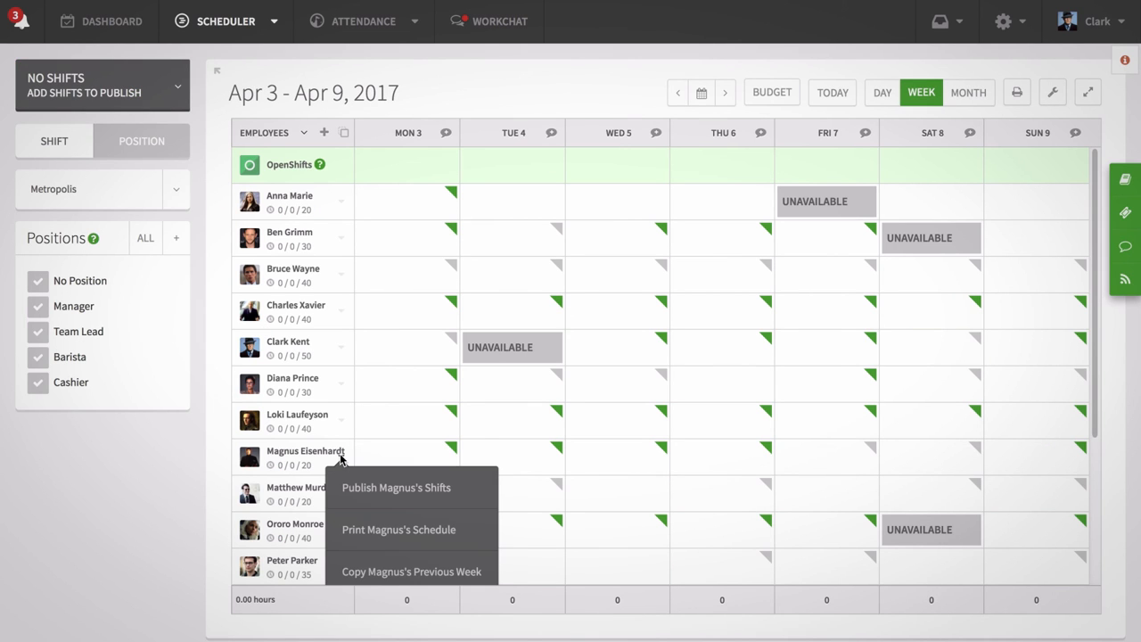
pyautogui.moveTo(379, 578)
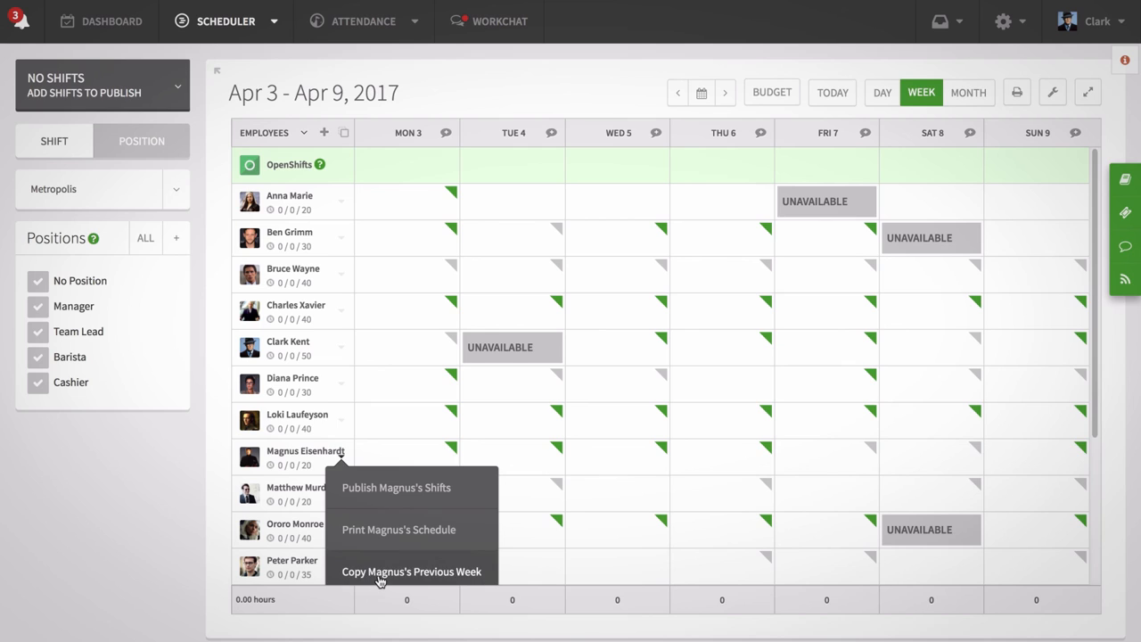
pyautogui.click(411, 571)
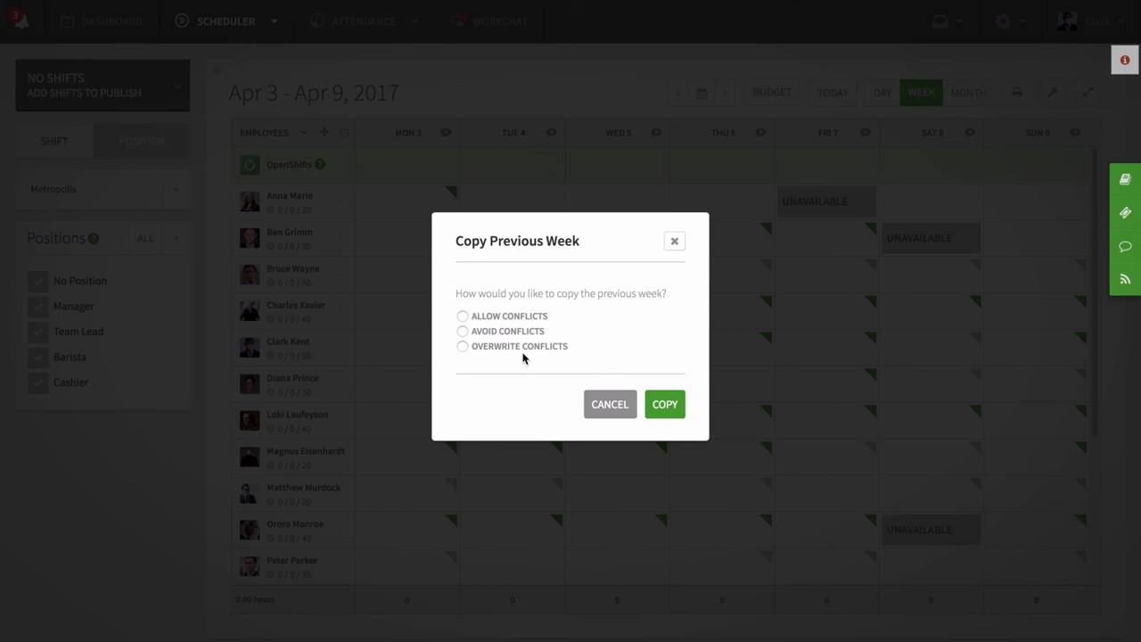
pyautogui.click(463, 346)
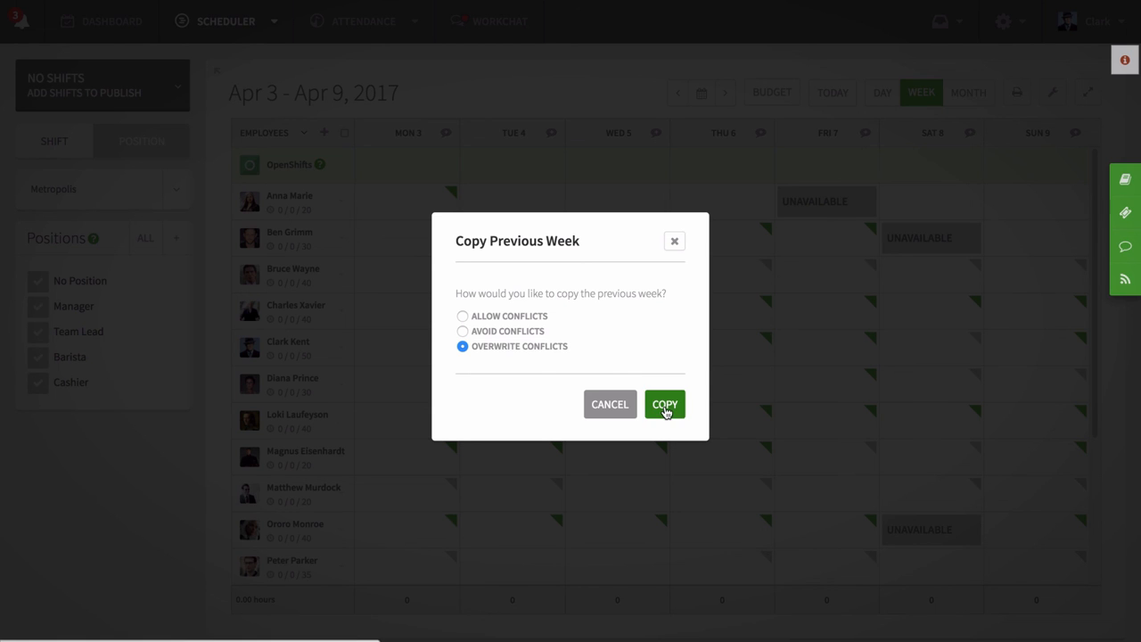
pyautogui.click(664, 404)
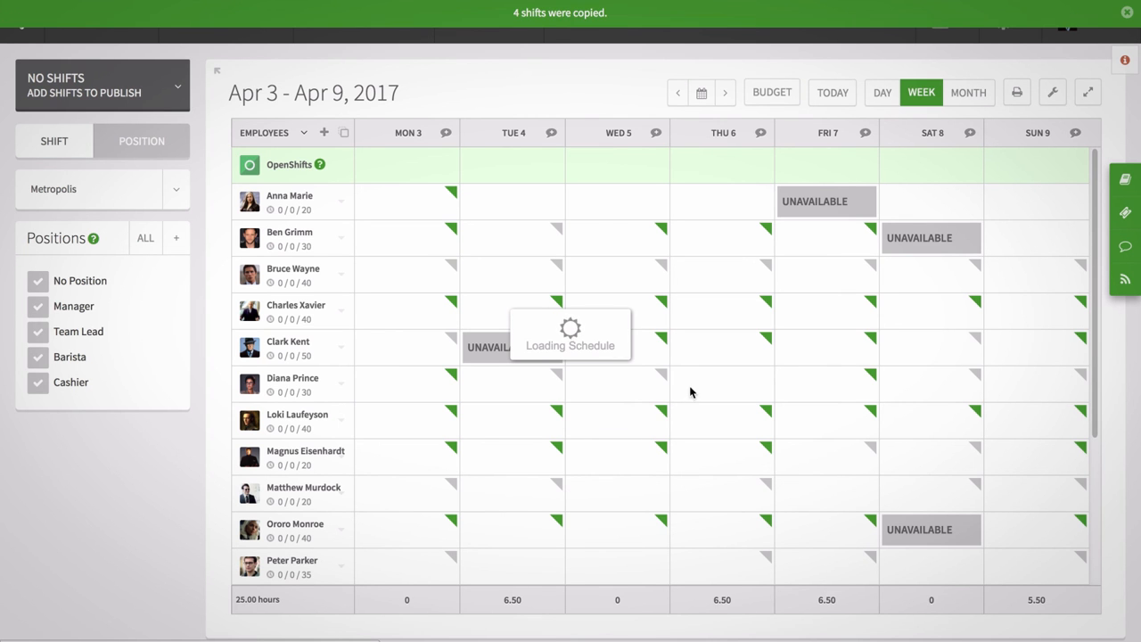